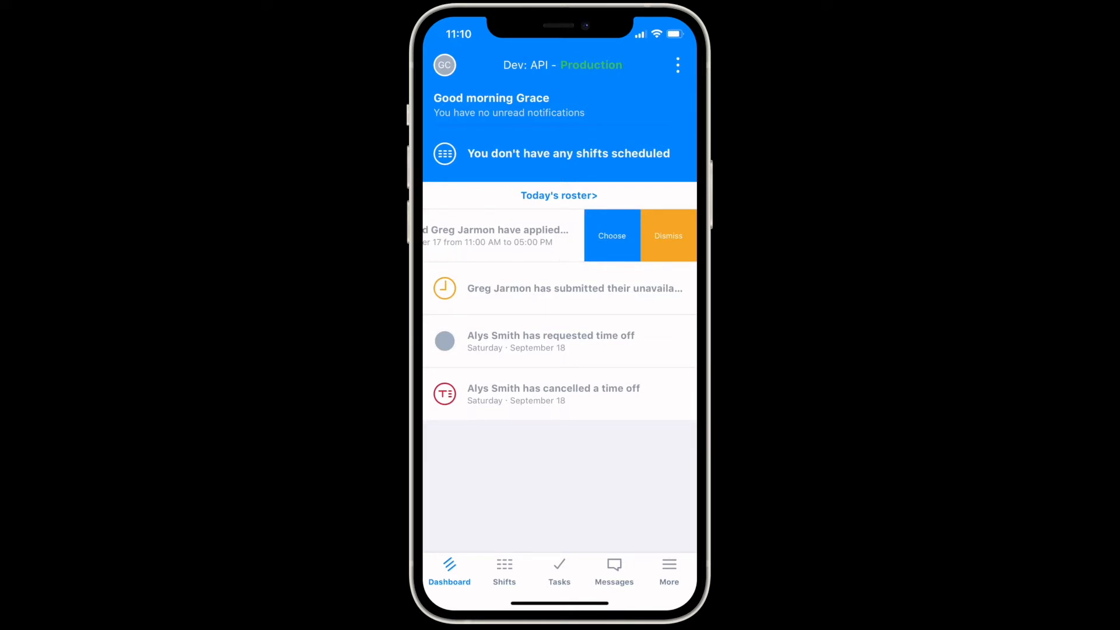
Dismiss the shift application notification, then dismiss all remaining notifications
{"action": "left_click", "coordinate": [668, 236]}
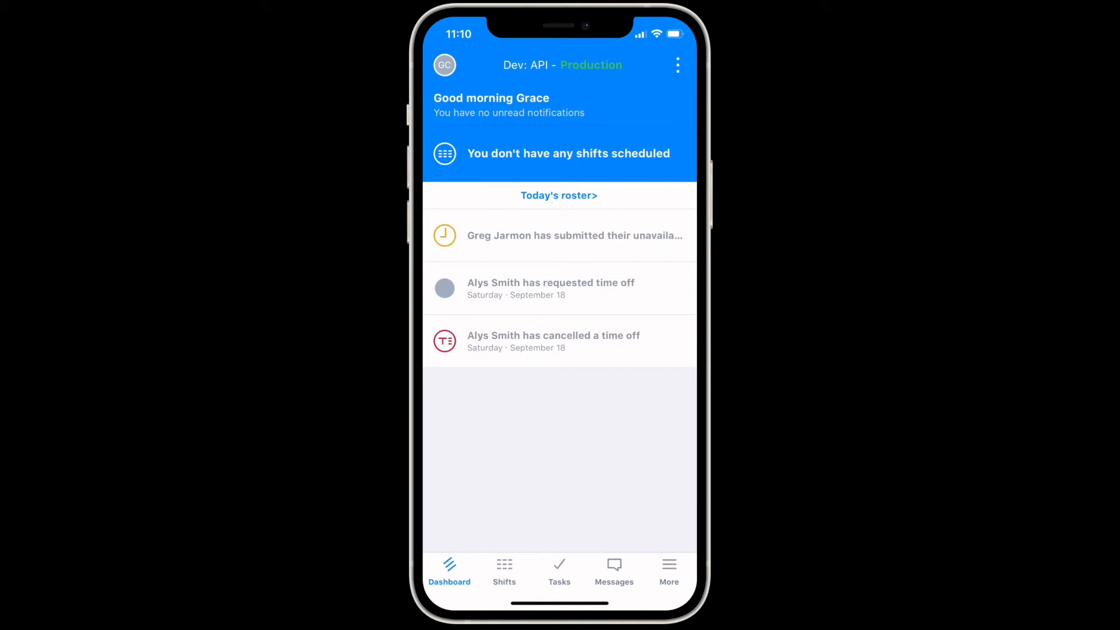
{"action": "left_click", "coordinate": [677, 65]}
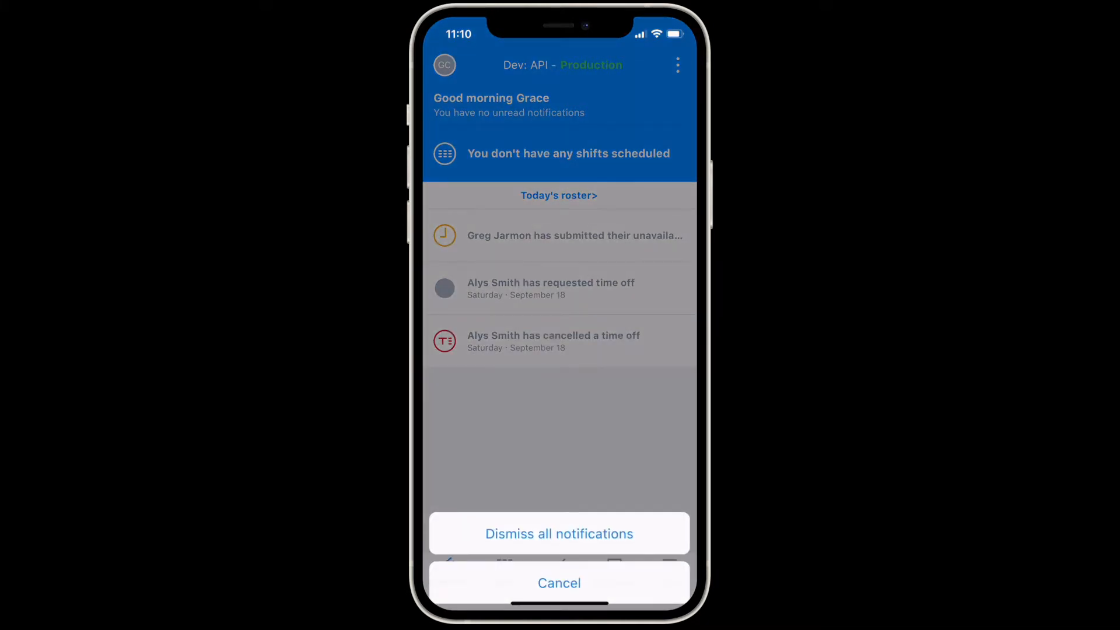
{"action": "left_click", "coordinate": [559, 583]}
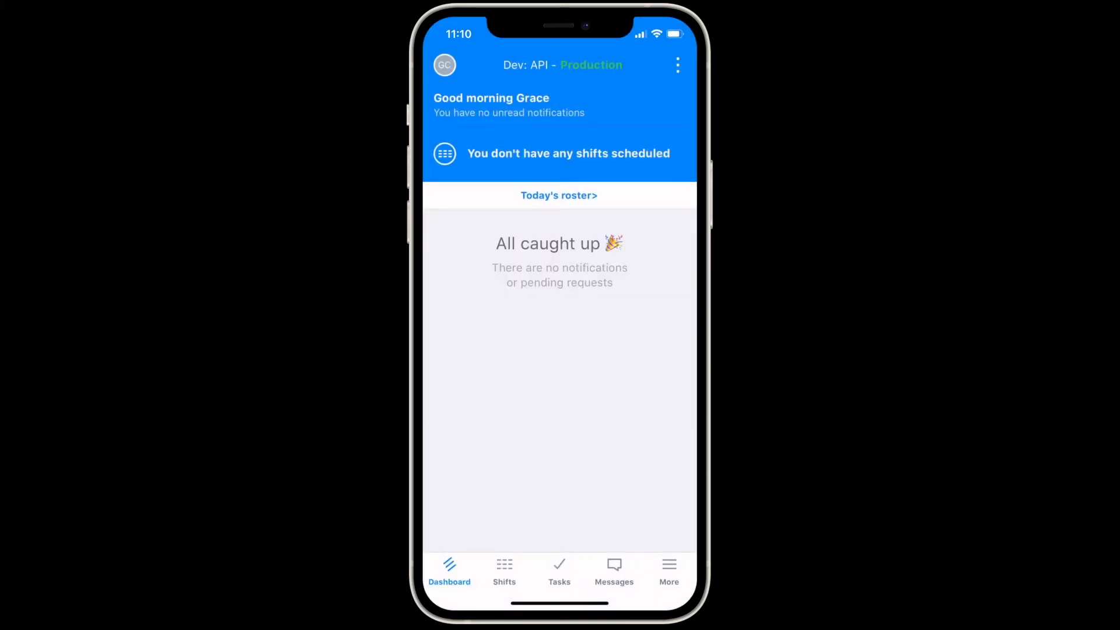
Browse the More menu's profile, newsfeed, time sheets and settings sections
{"action": "left_click", "coordinate": [669, 566]}
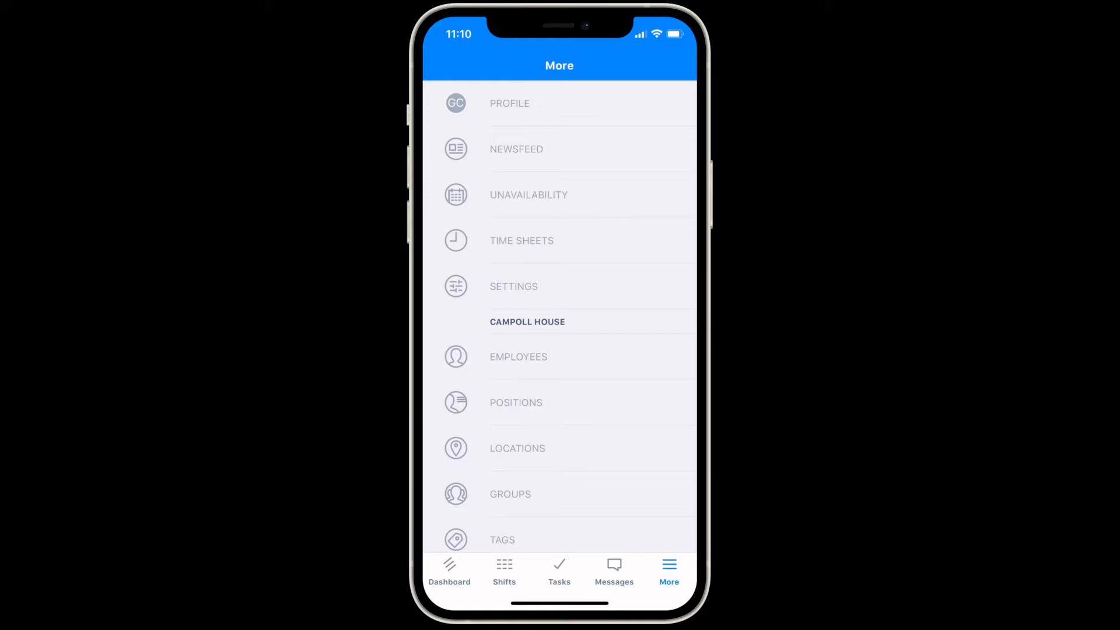
{"action": "left_click", "coordinate": [518, 357]}
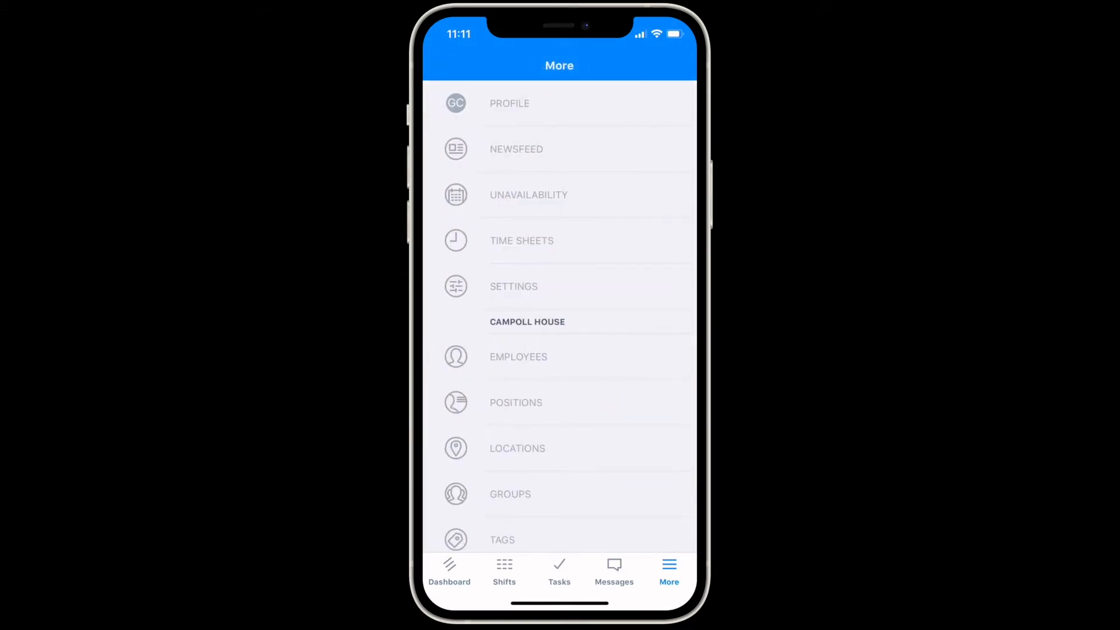
{"action": "left_click", "coordinate": [517, 448]}
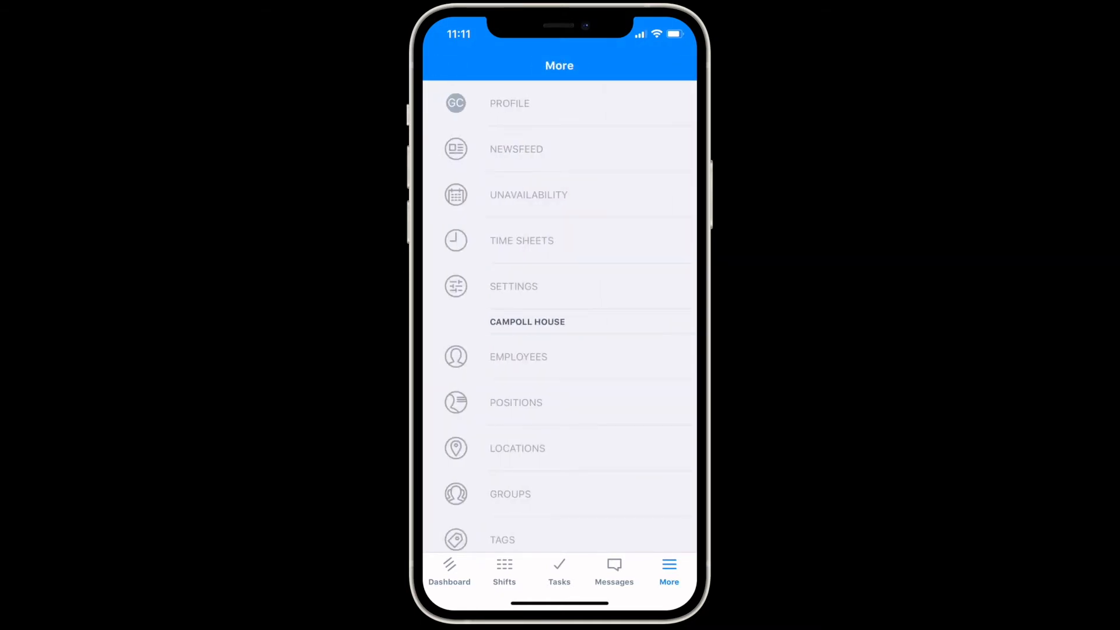
Review My, Full and Pending schedules and inspect the Friday 17 cashier shift
{"action": "left_click", "coordinate": [504, 571]}
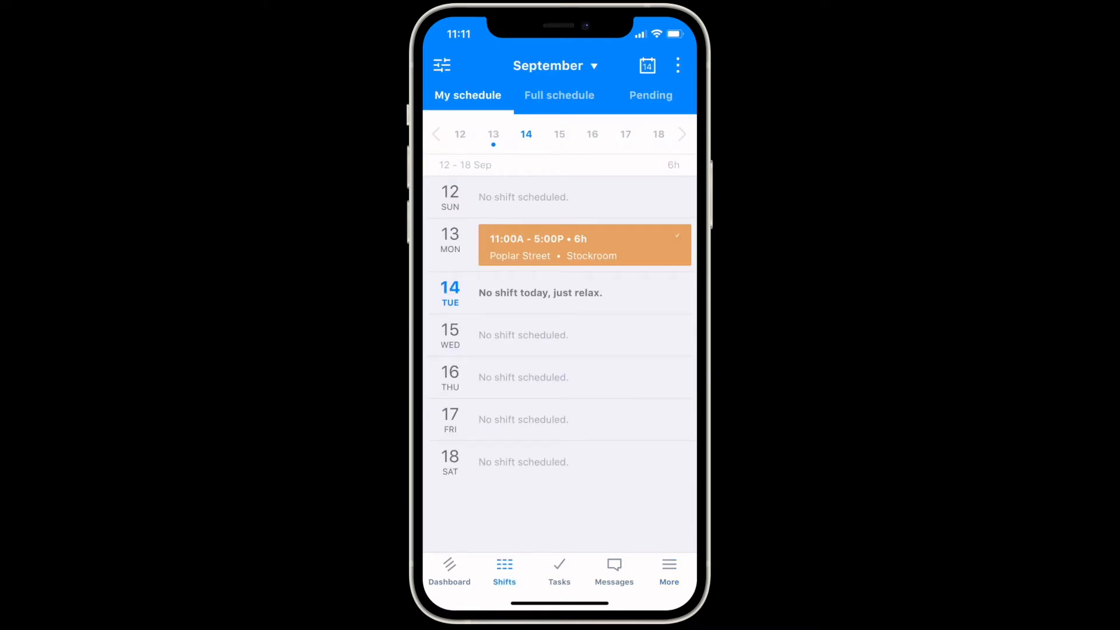
{"action": "left_click", "coordinate": [559, 95]}
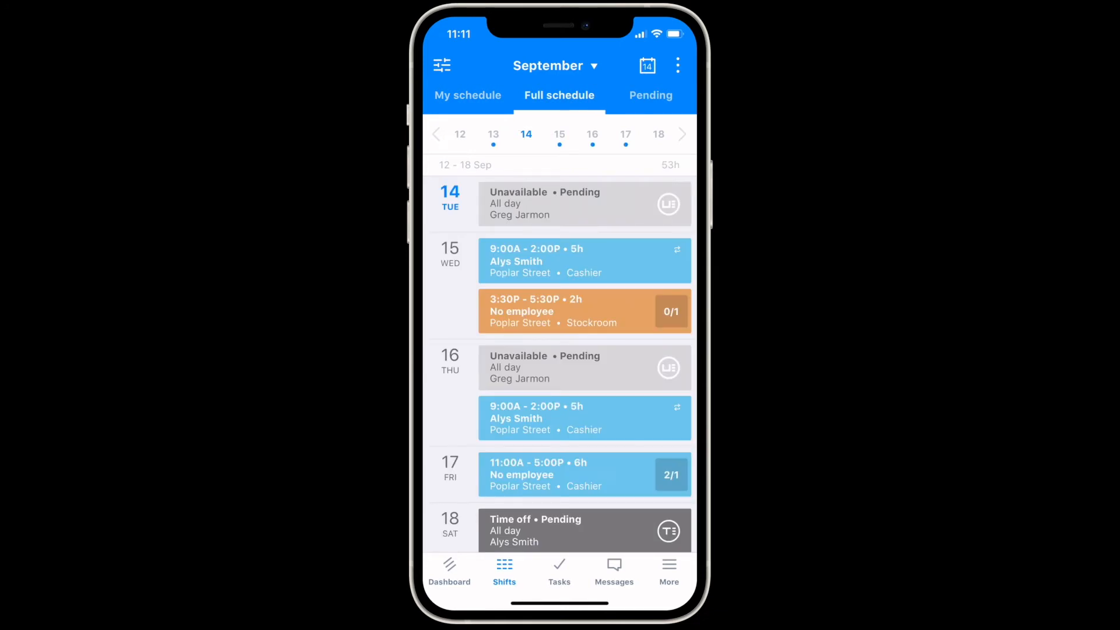
{"action": "left_click", "coordinate": [651, 95]}
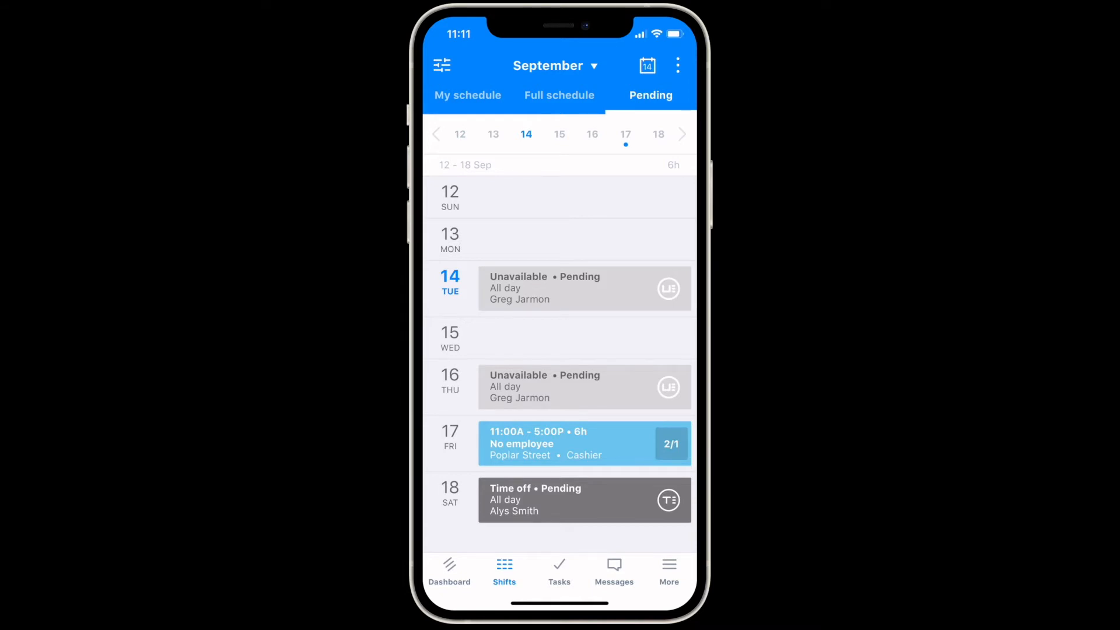
{"action": "left_click", "coordinate": [585, 444]}
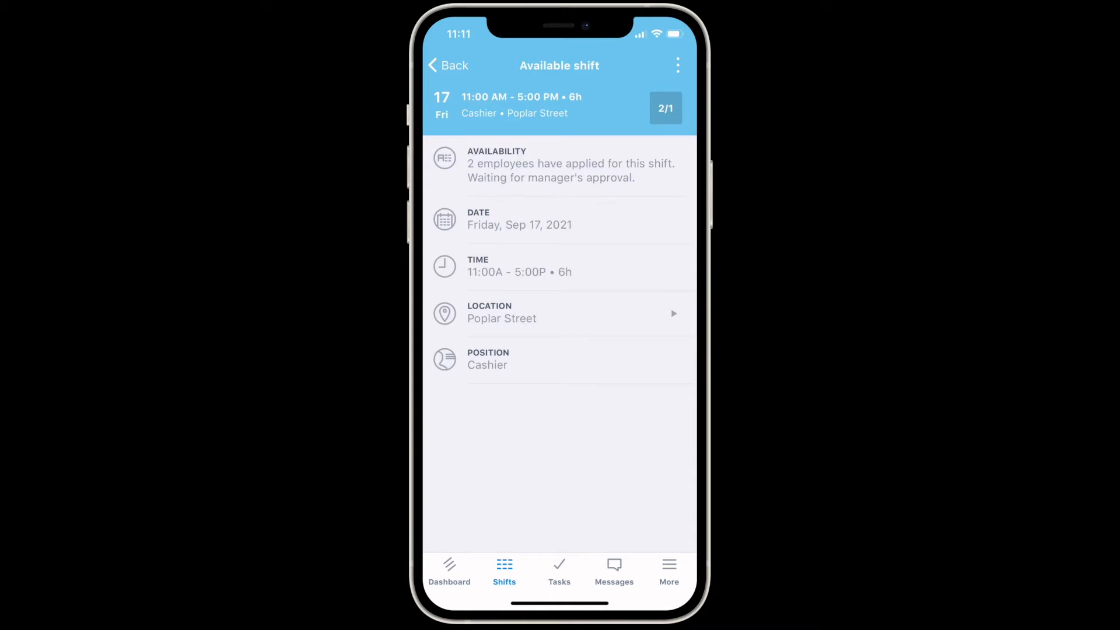
{"action": "left_click", "coordinate": [677, 64]}
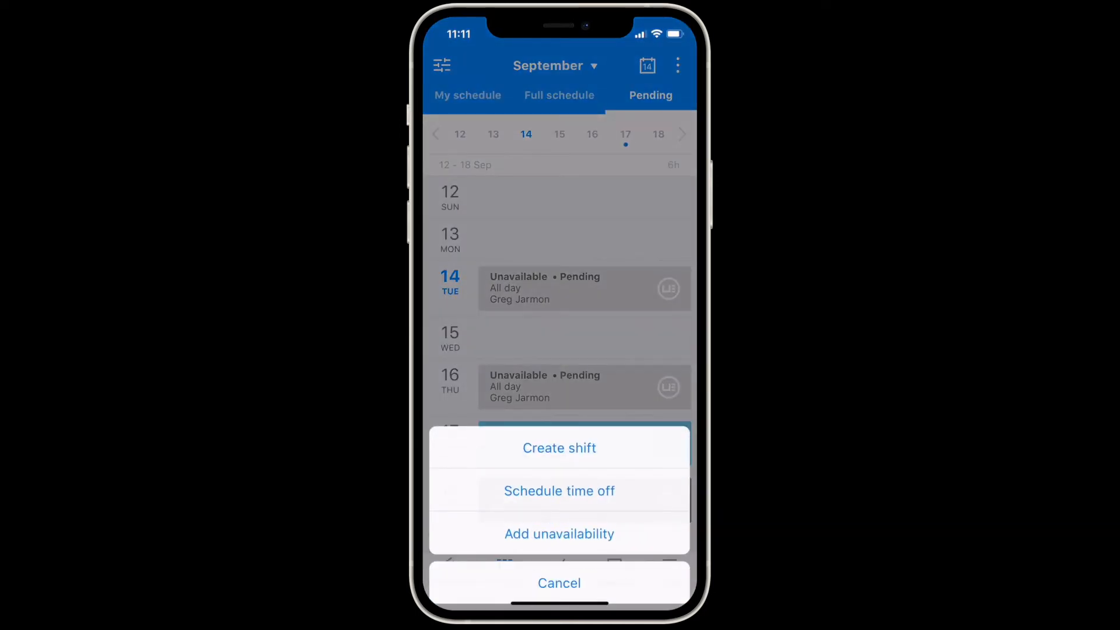
Start a new shift repeating on Monday, Wednesday and Friday this week
{"action": "left_click", "coordinate": [560, 584]}
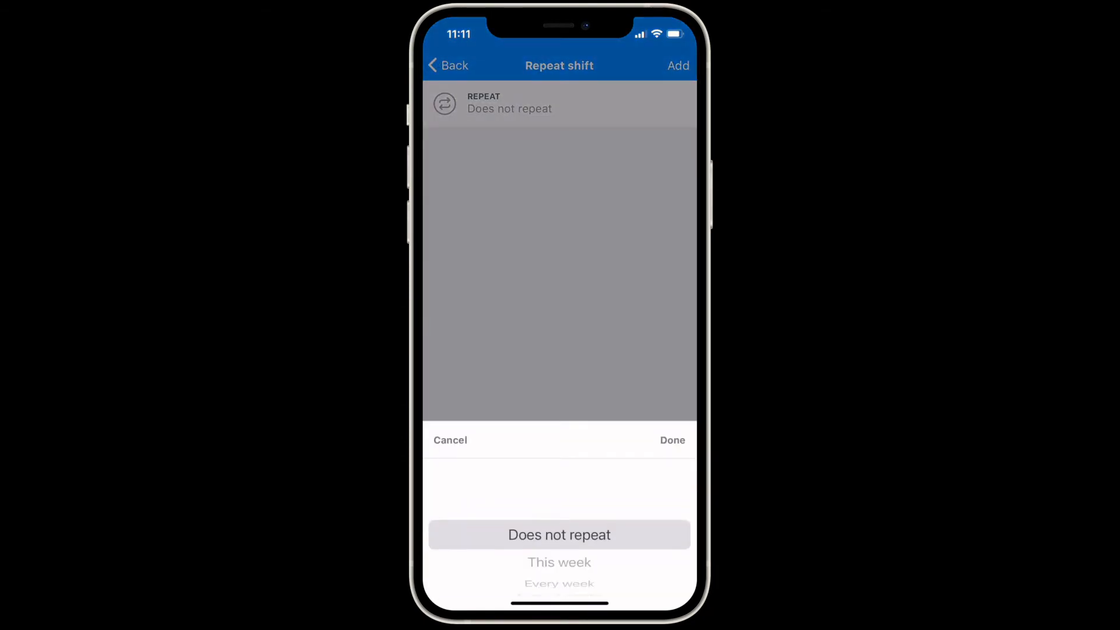
{"action": "left_click", "coordinate": [558, 562]}
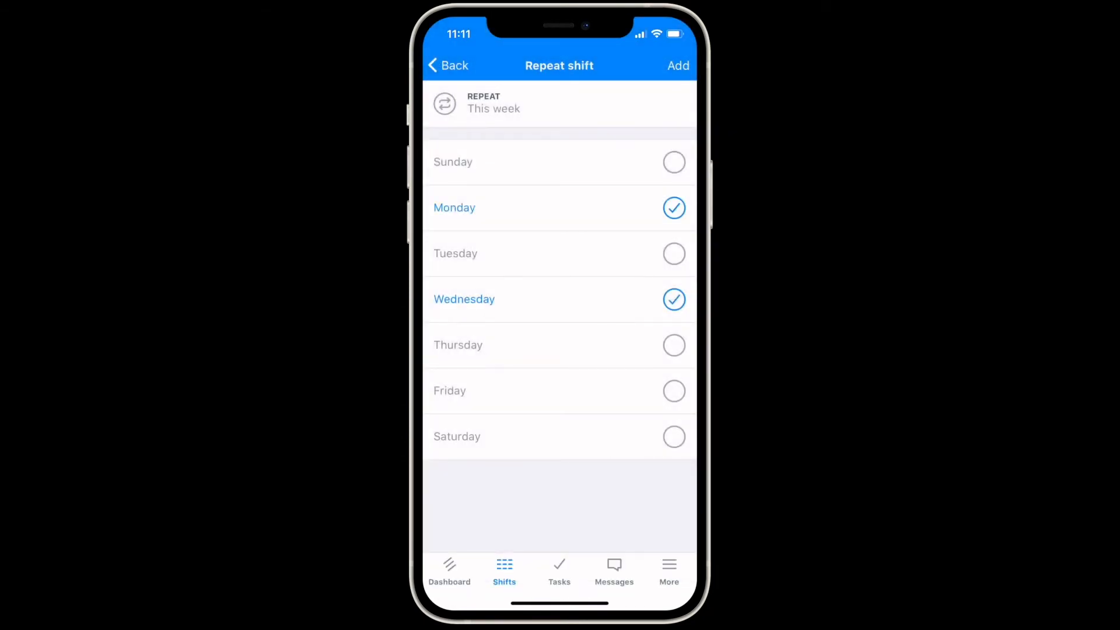
{"action": "left_click", "coordinate": [678, 65]}
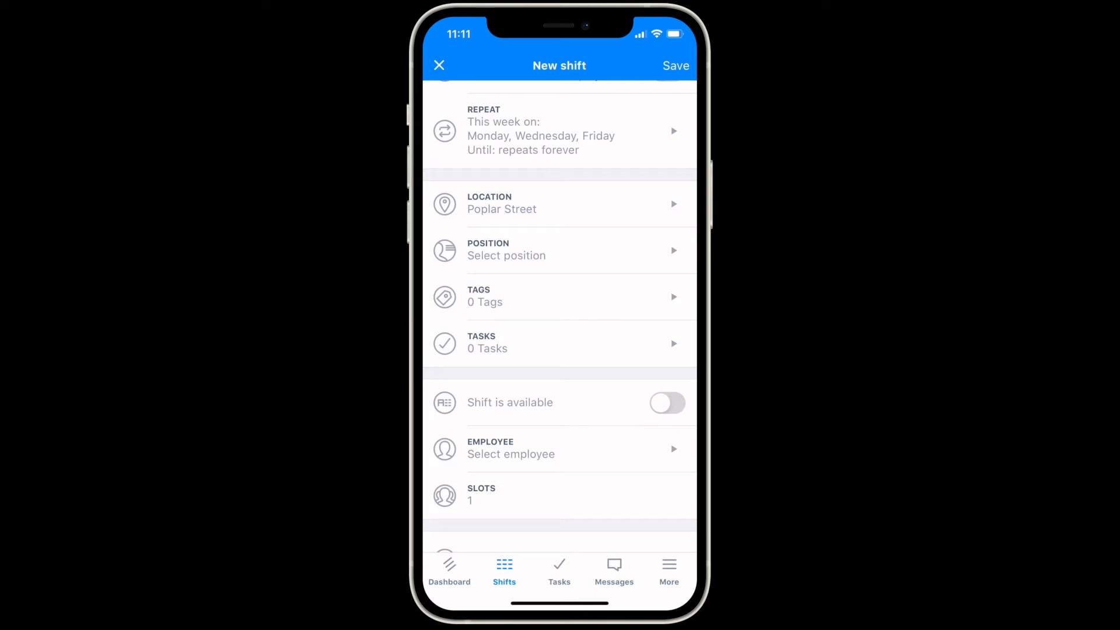
Make the Poplar Street Customer Service shift claimable, then save and publish it
{"action": "left_click", "coordinate": [667, 403]}
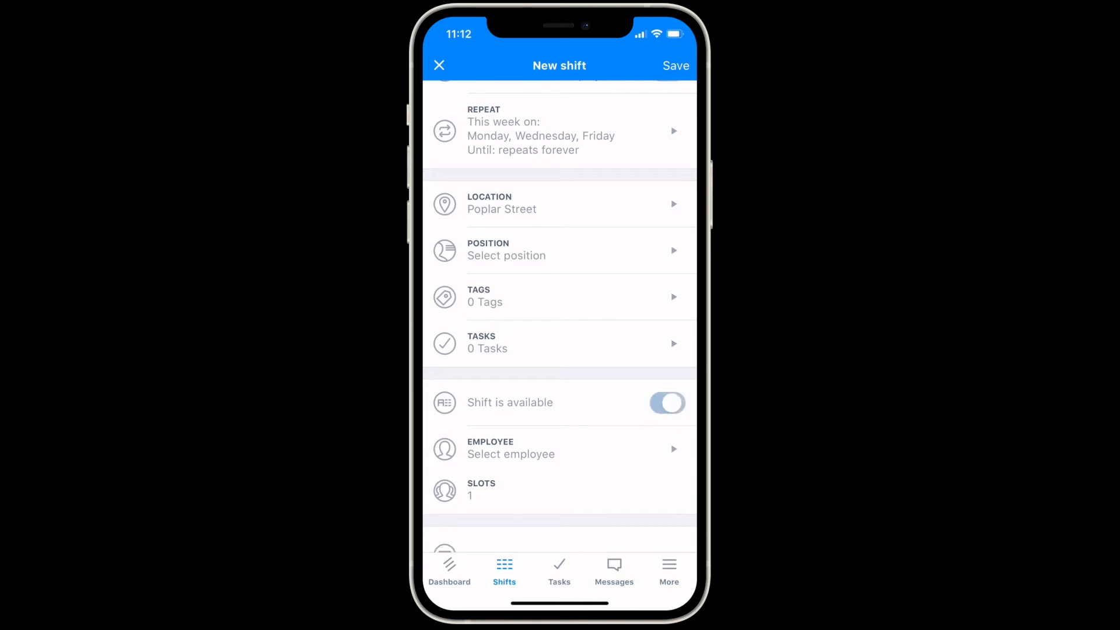
{"action": "left_click", "coordinate": [542, 204]}
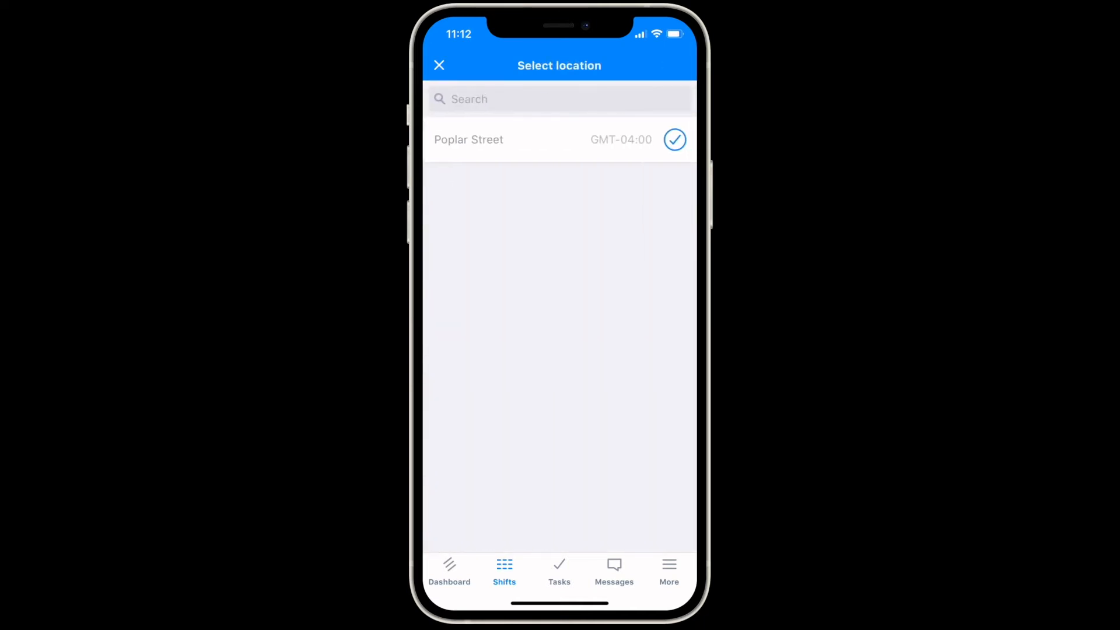
{"action": "left_click", "coordinate": [469, 140]}
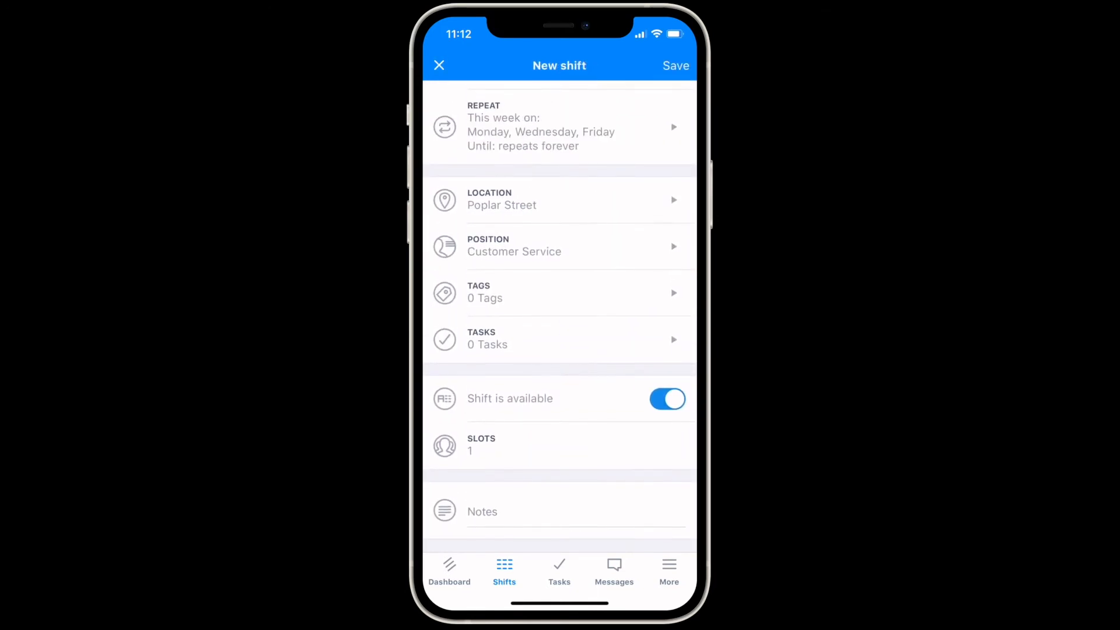
{"action": "left_click", "coordinate": [676, 65]}
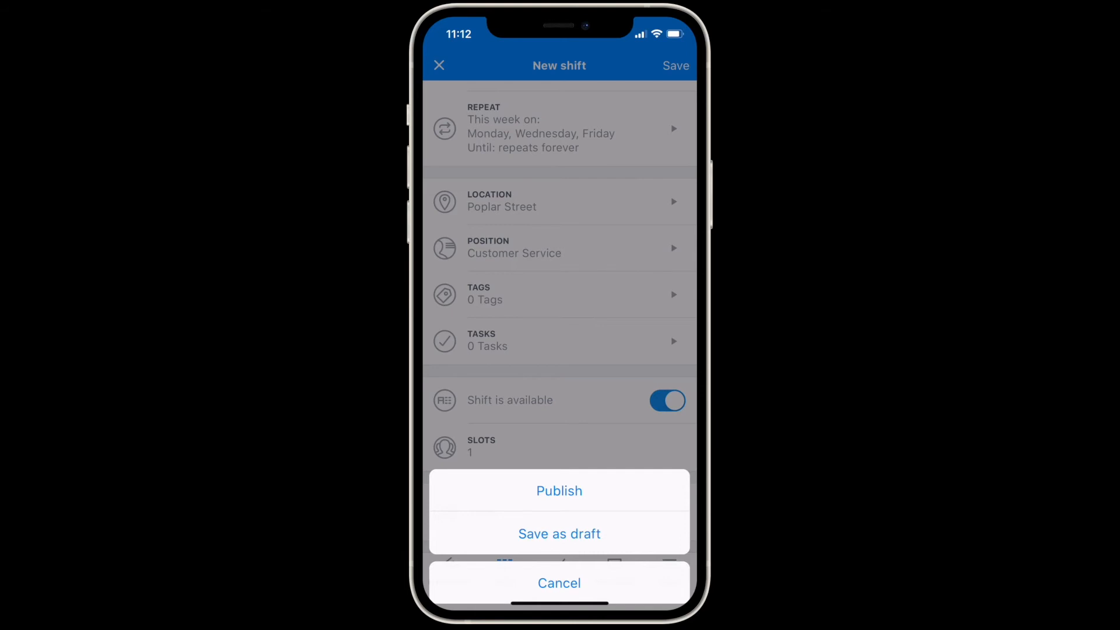
{"action": "left_click", "coordinate": [559, 491]}
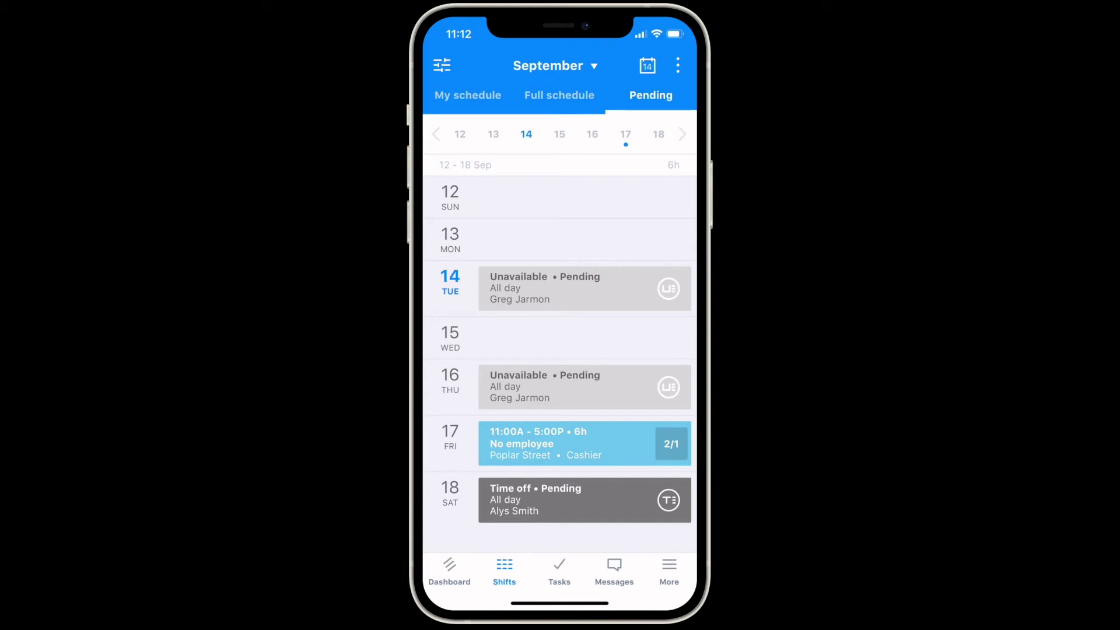
Check the day's tasks and save an Order receiving template with four subtasks
{"action": "left_click", "coordinate": [559, 571]}
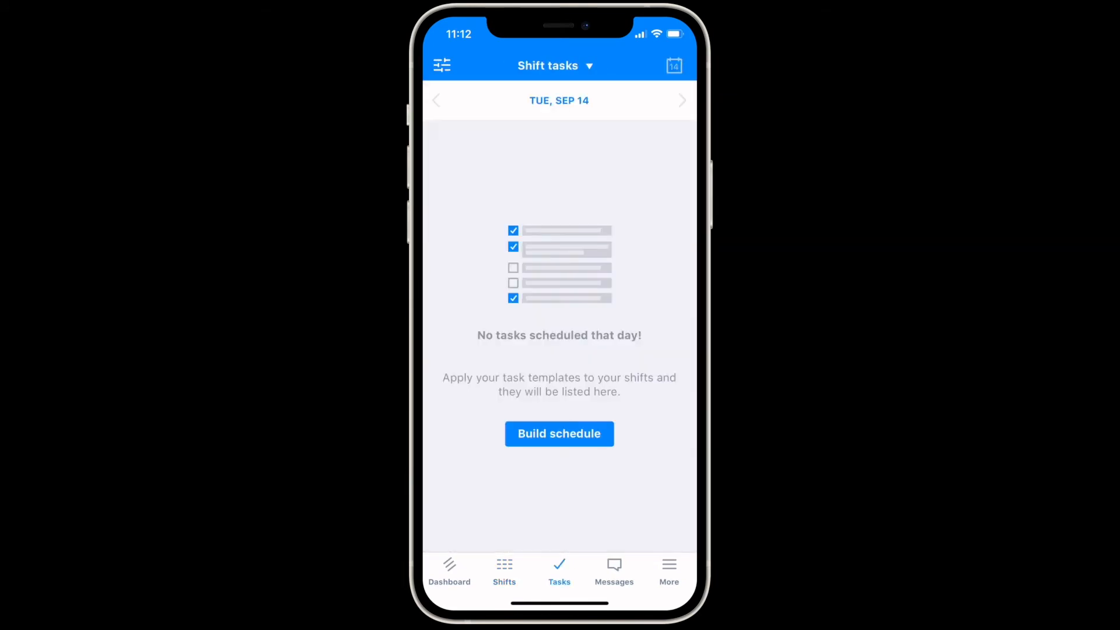
{"action": "left_click", "coordinate": [436, 100]}
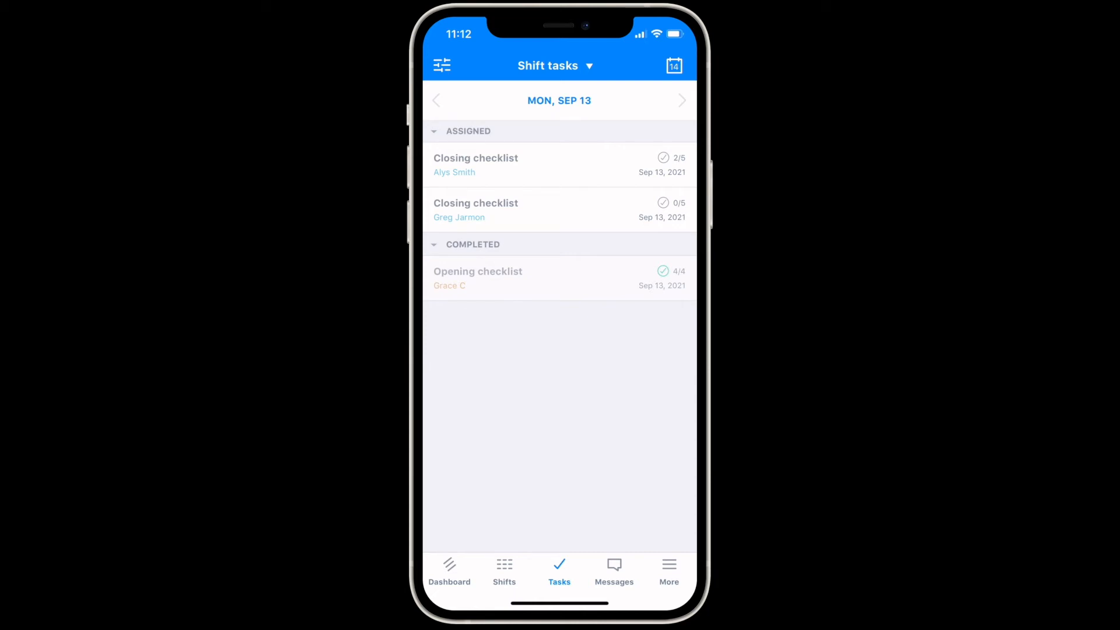
{"action": "left_click", "coordinate": [555, 65]}
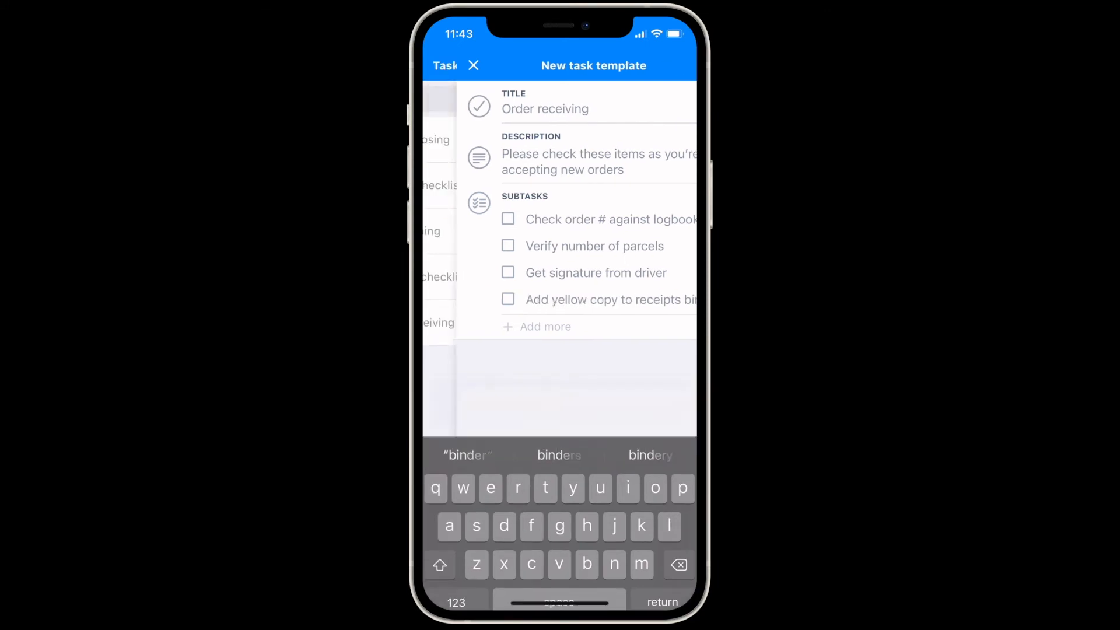
{"action": "left_click", "coordinate": [472, 66]}
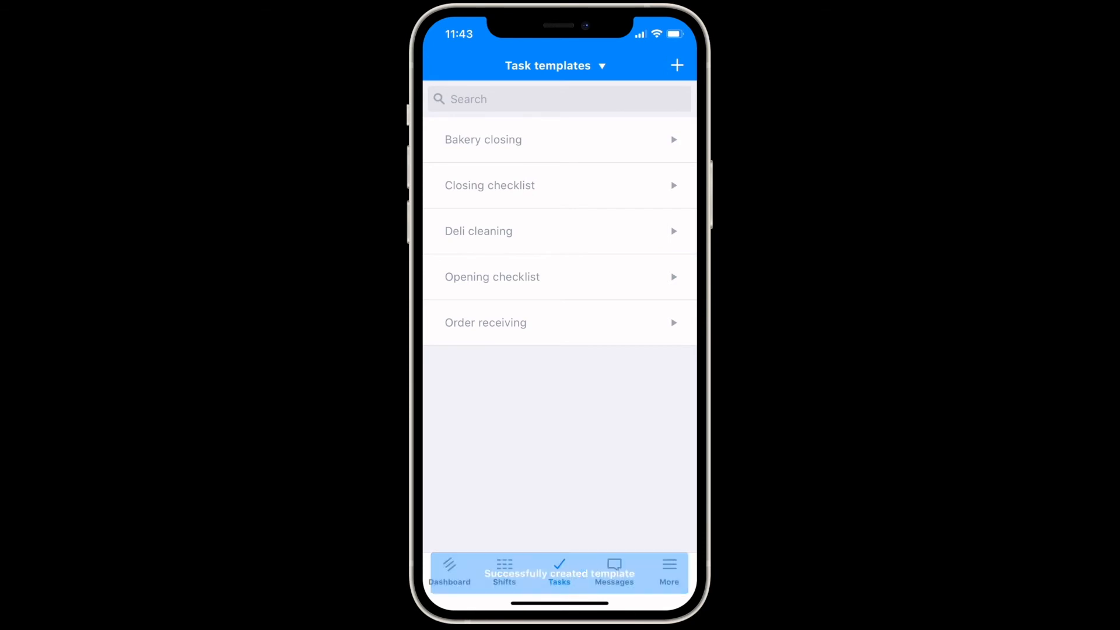
{"action": "left_click", "coordinate": [614, 569]}
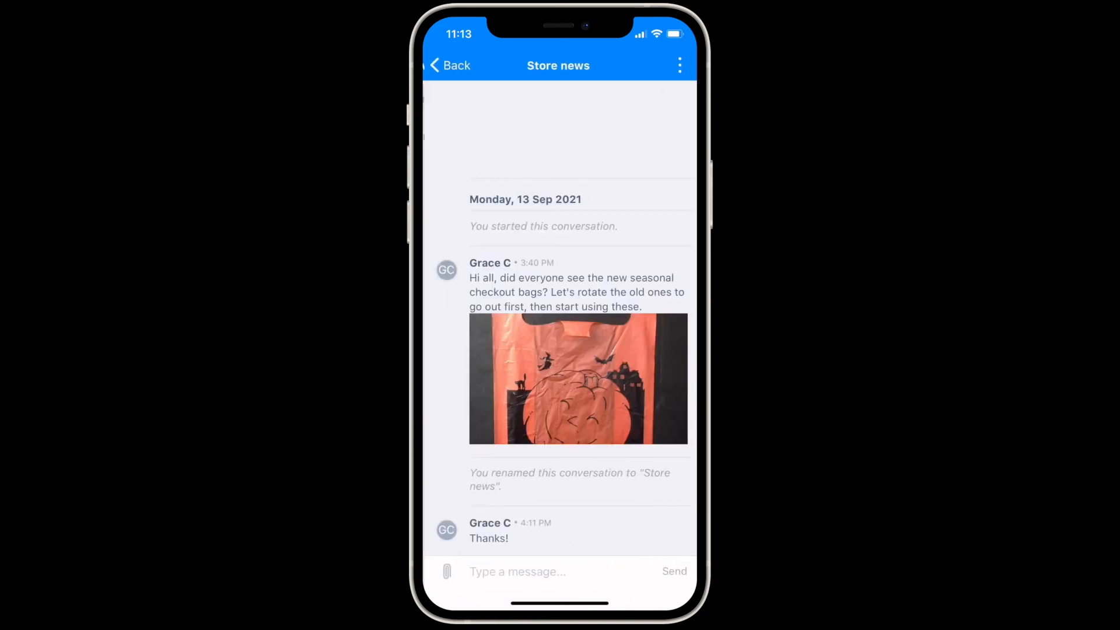
{"action": "left_click", "coordinate": [449, 66]}
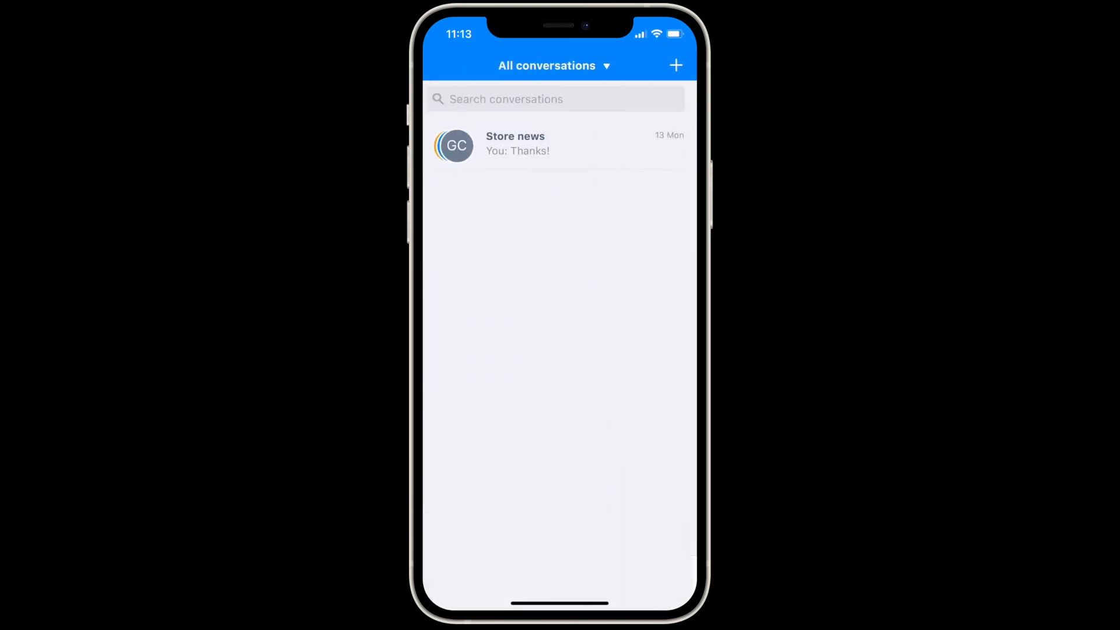
{"action": "left_click", "coordinate": [676, 65]}
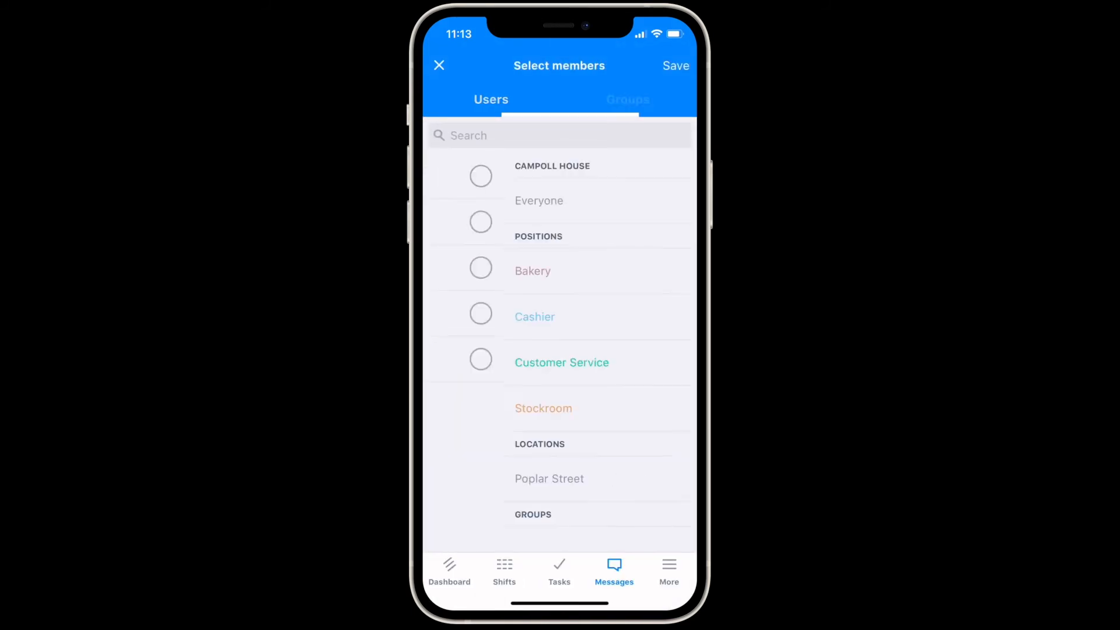
{"action": "left_click", "coordinate": [491, 100]}
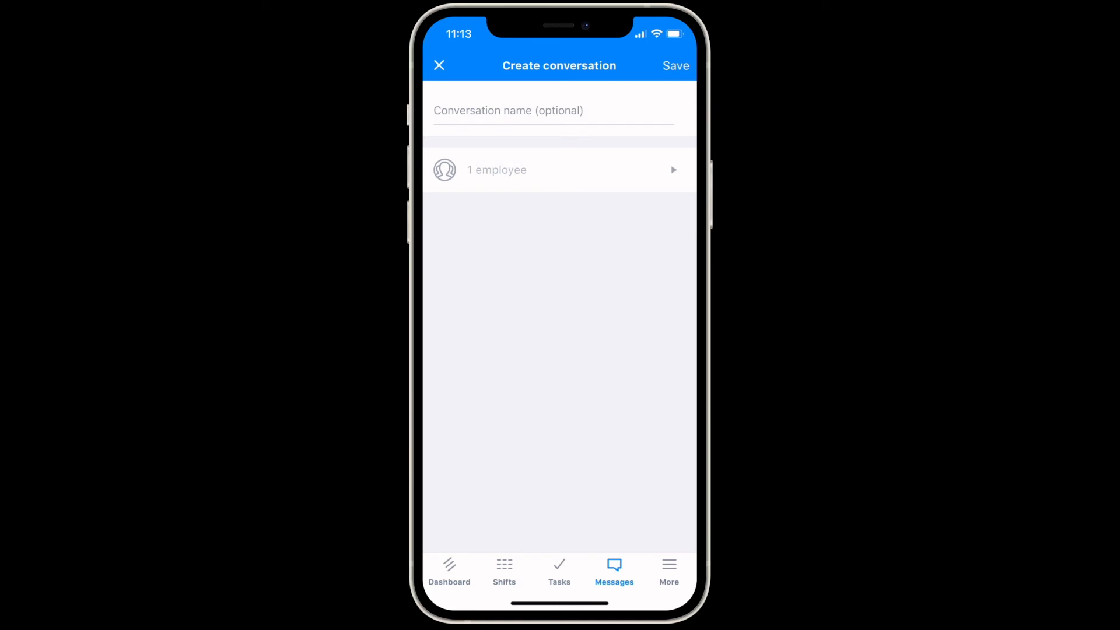
{"action": "left_click", "coordinate": [676, 65]}
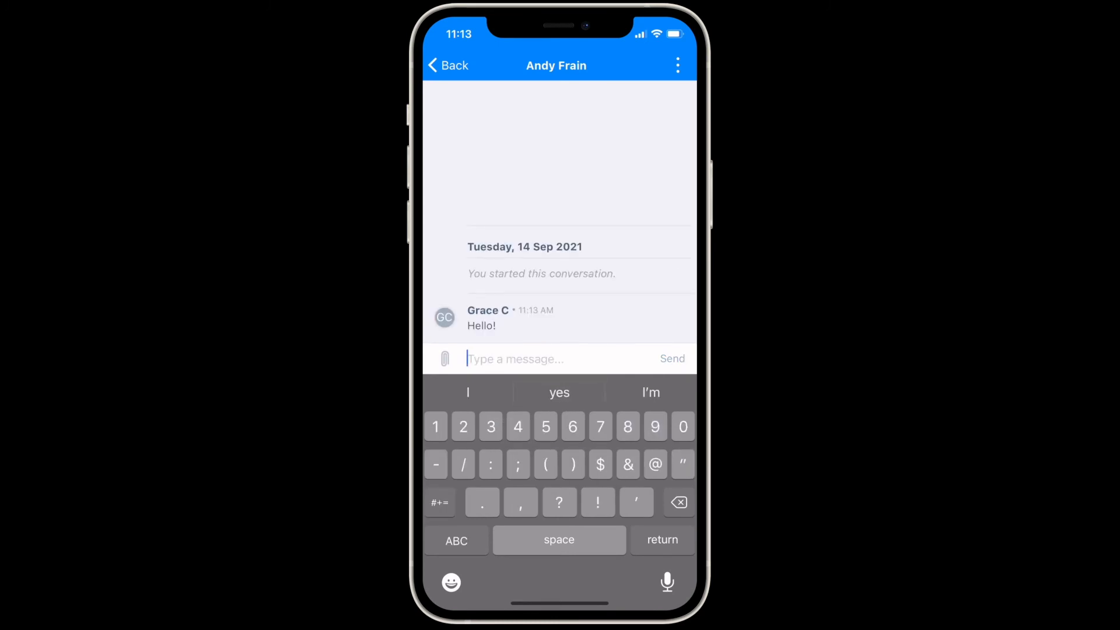
Open and cancel the photo attachment options, then return to the conversation list
{"action": "left_click", "coordinate": [444, 358]}
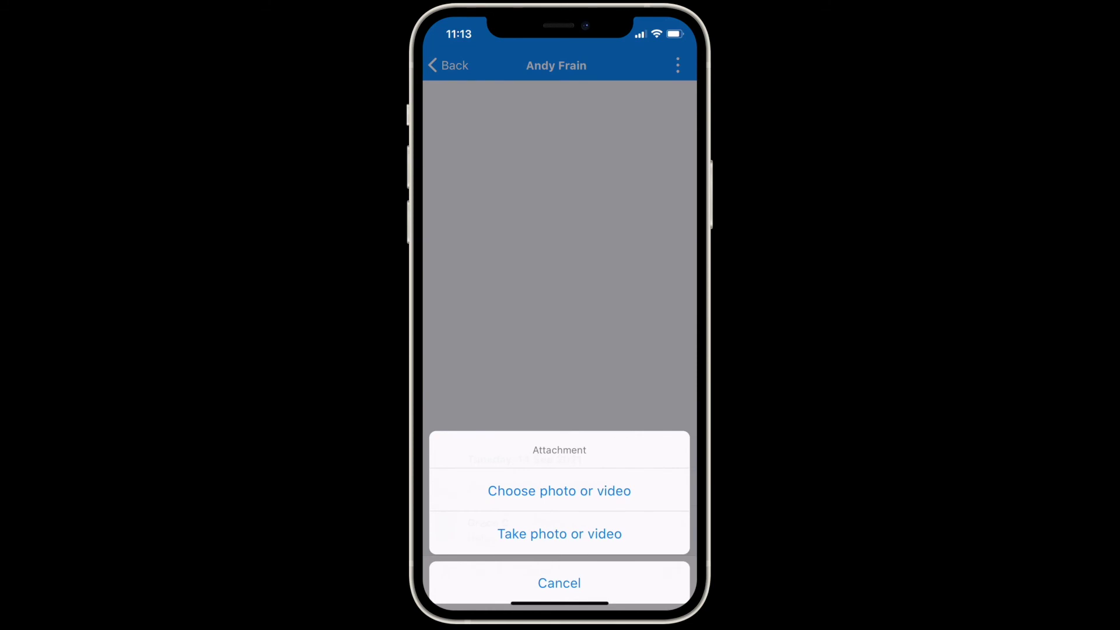
{"action": "left_click", "coordinate": [559, 584]}
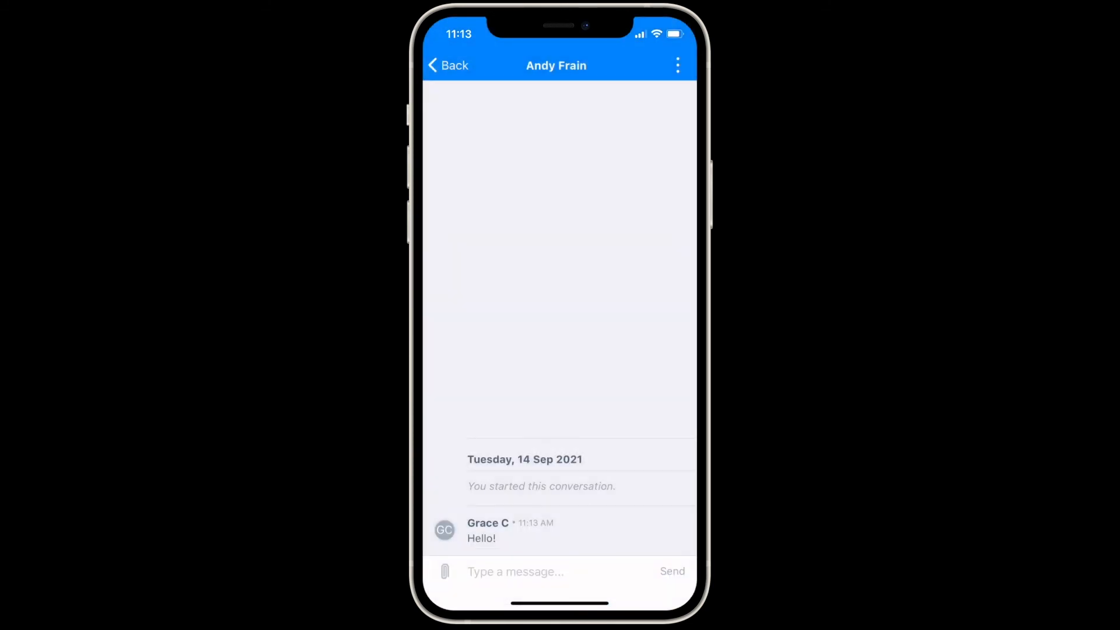
{"action": "left_click", "coordinate": [451, 64]}
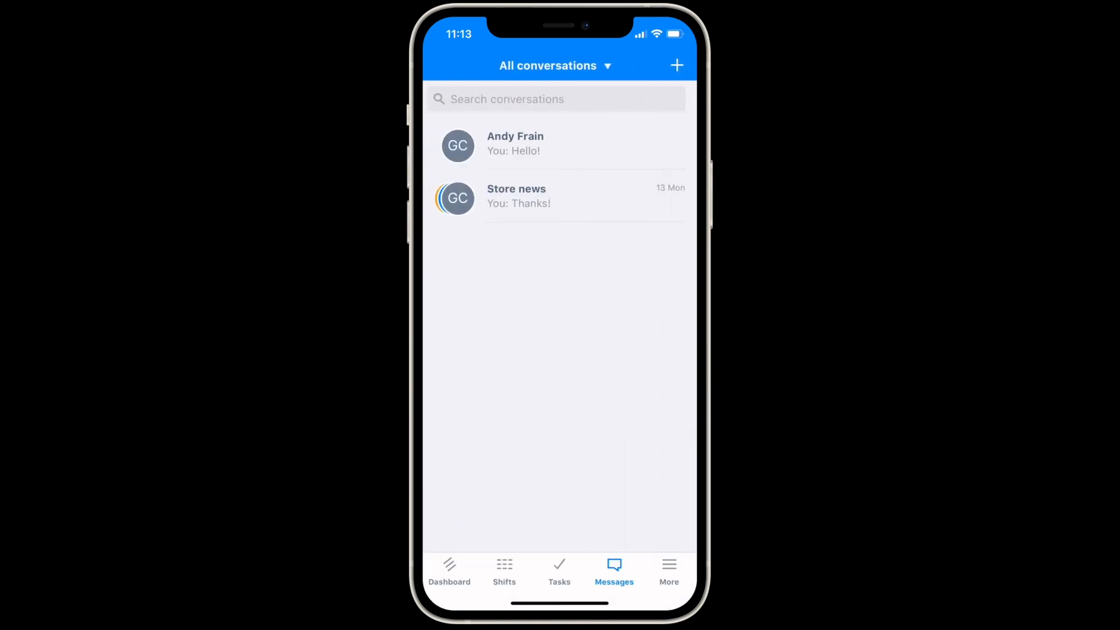
{"action": "left_click", "coordinate": [670, 571]}
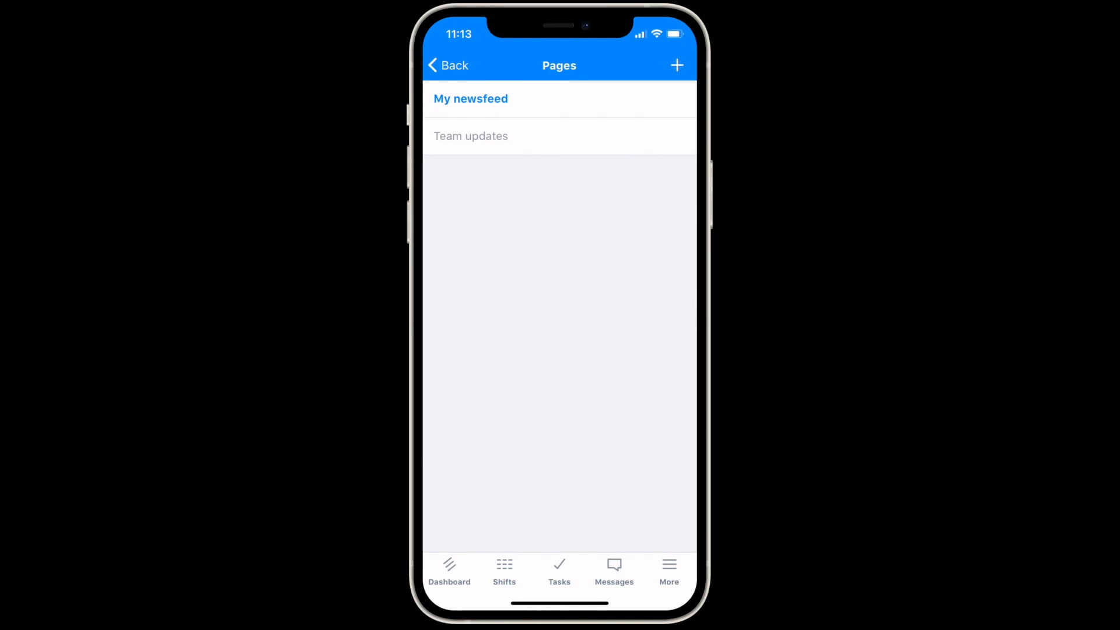
Draft a Team updates post: 'Updated store policies posted at customer service desk'
{"action": "left_click", "coordinate": [680, 65]}
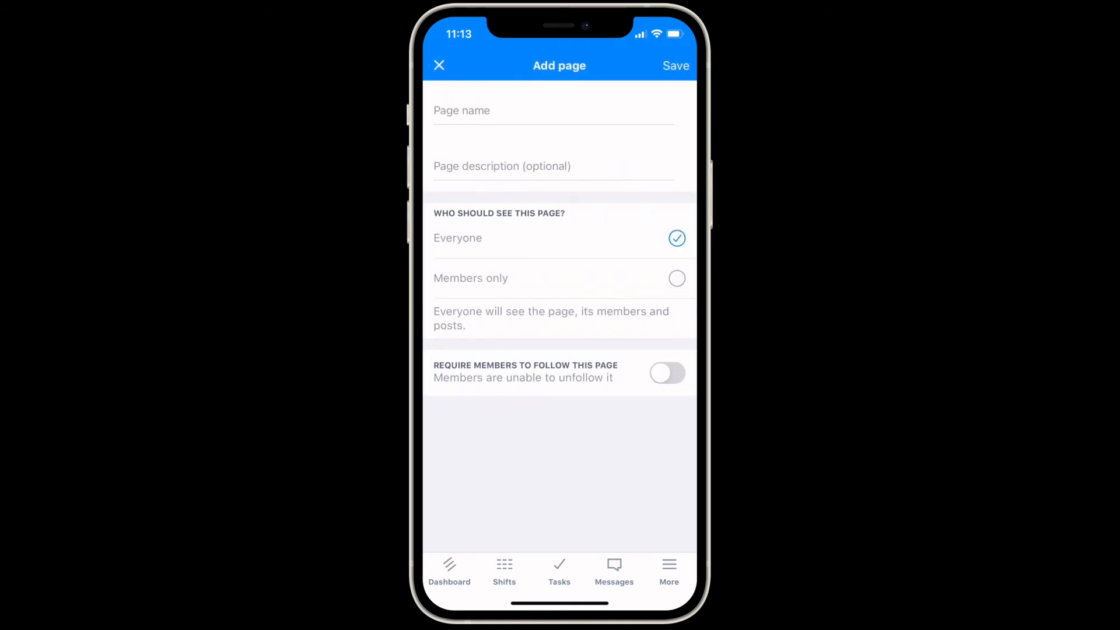
{"action": "left_click", "coordinate": [440, 65]}
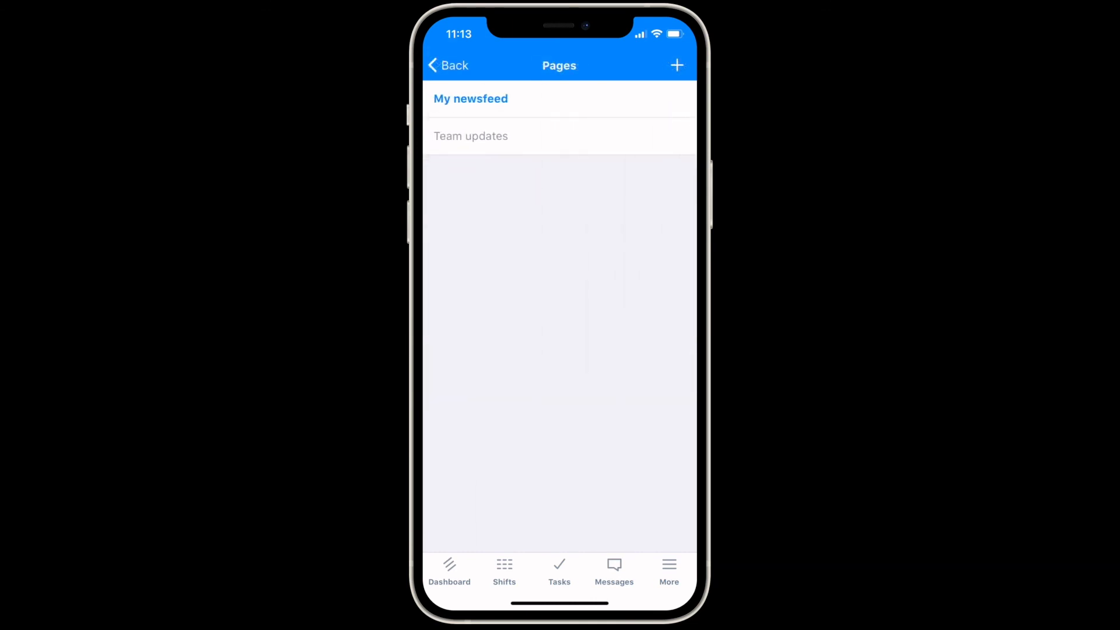
{"action": "left_click", "coordinate": [470, 99]}
{"action": "type", "text": "Updated"}
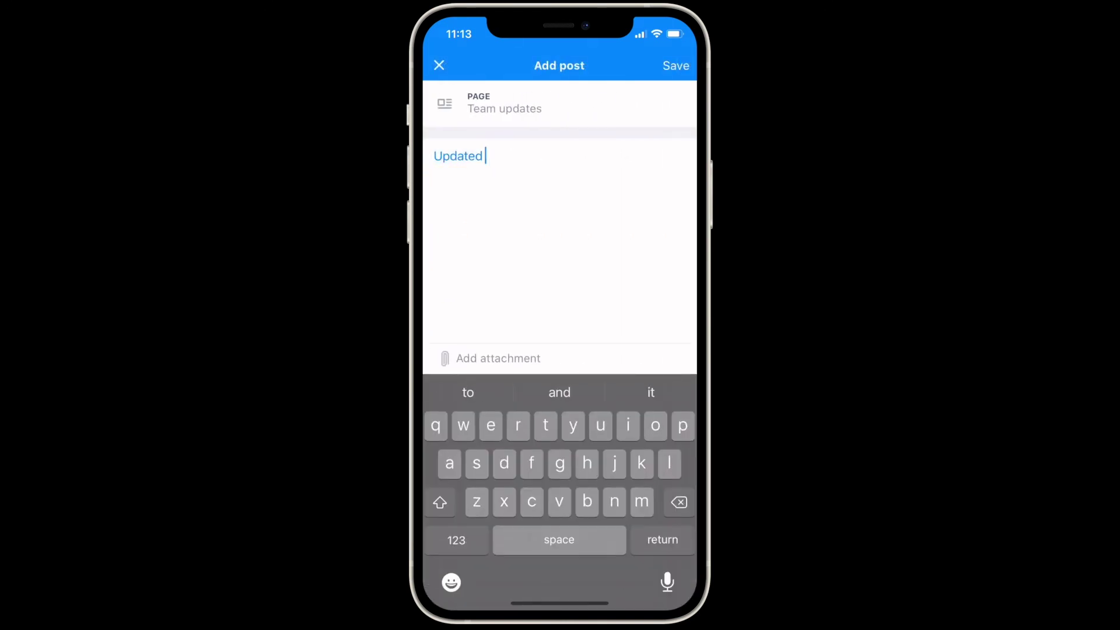
{"action": "type", "text": "store policies posted at customer service desk"}
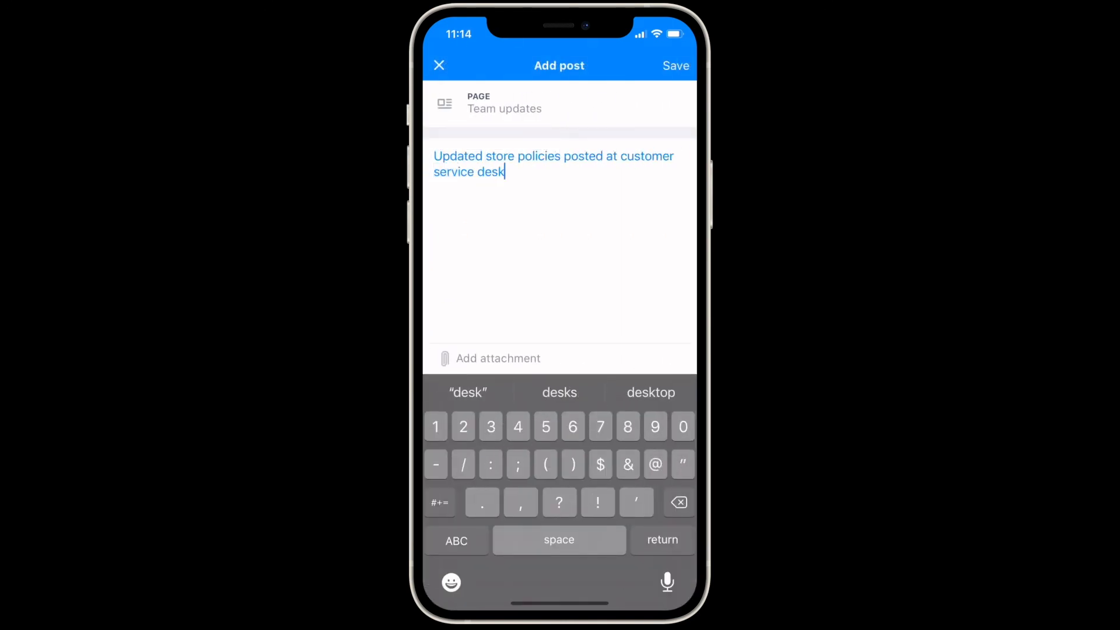